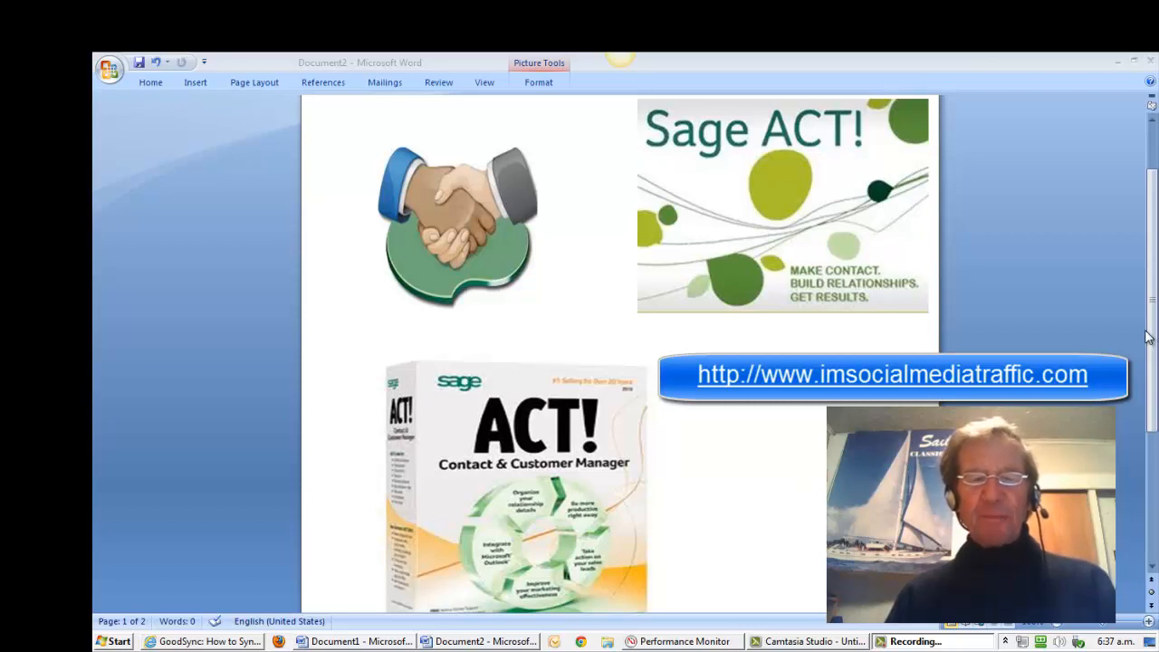
Launch Services from the Start menu's Administrative Tools.
{"action": "left_click", "coordinate": [457, 226]}
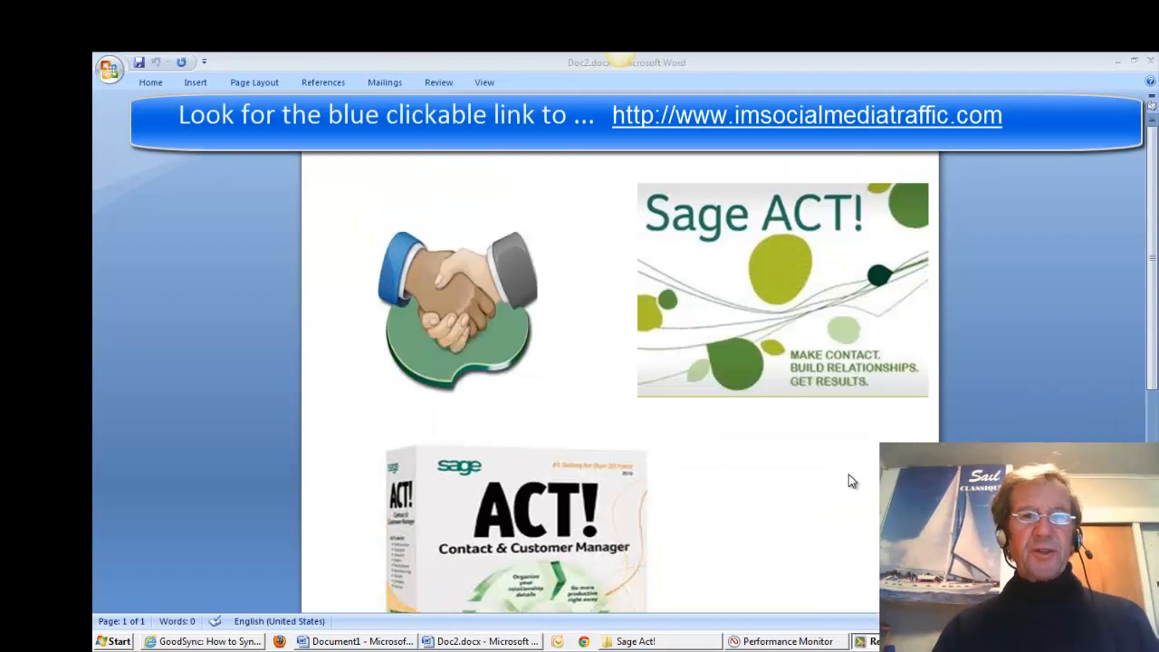
{"action": "mouse_move", "coordinate": [831, 495]}
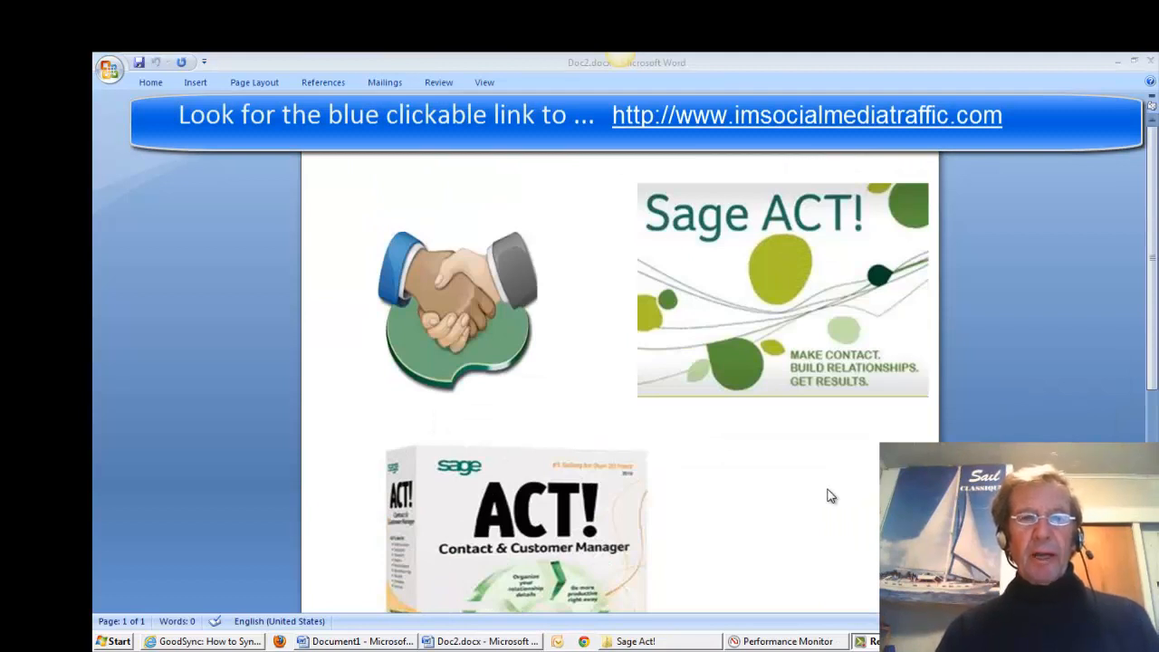
{"action": "mouse_move", "coordinate": [561, 443]}
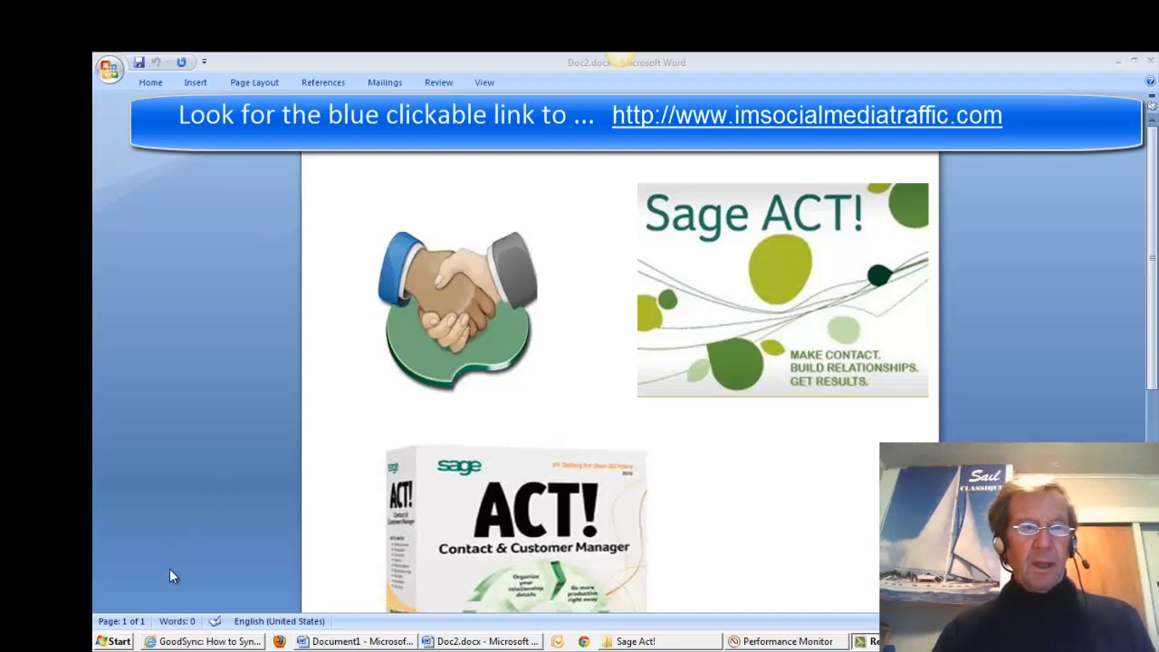
{"action": "left_click", "coordinate": [112, 641]}
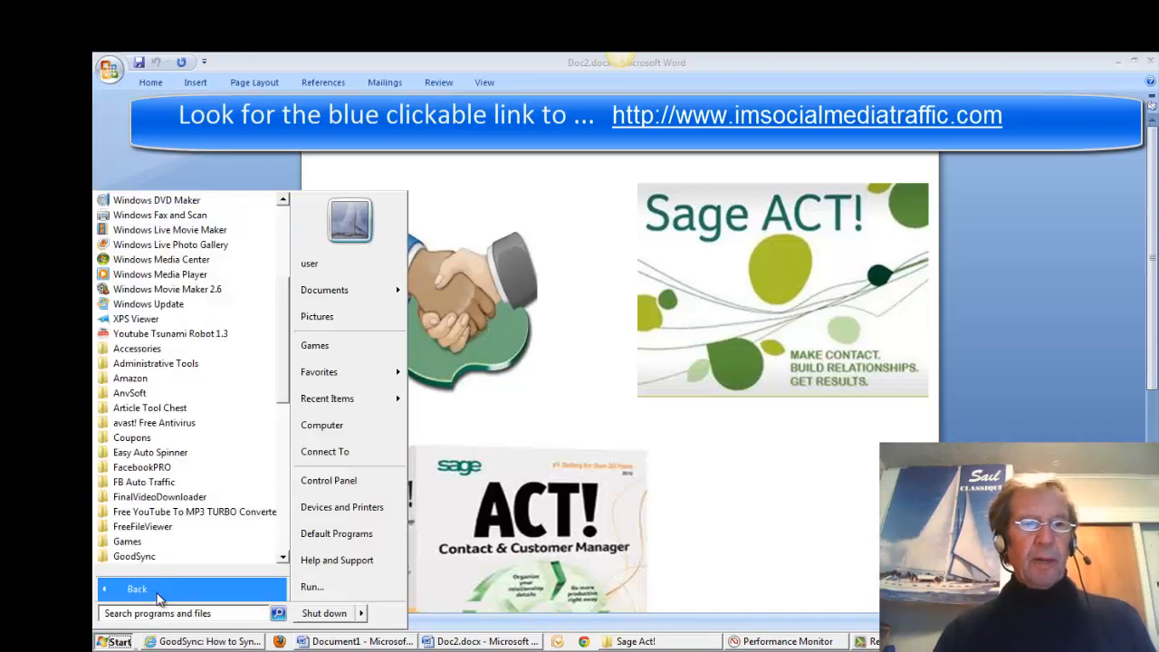
{"action": "left_click", "coordinate": [155, 362]}
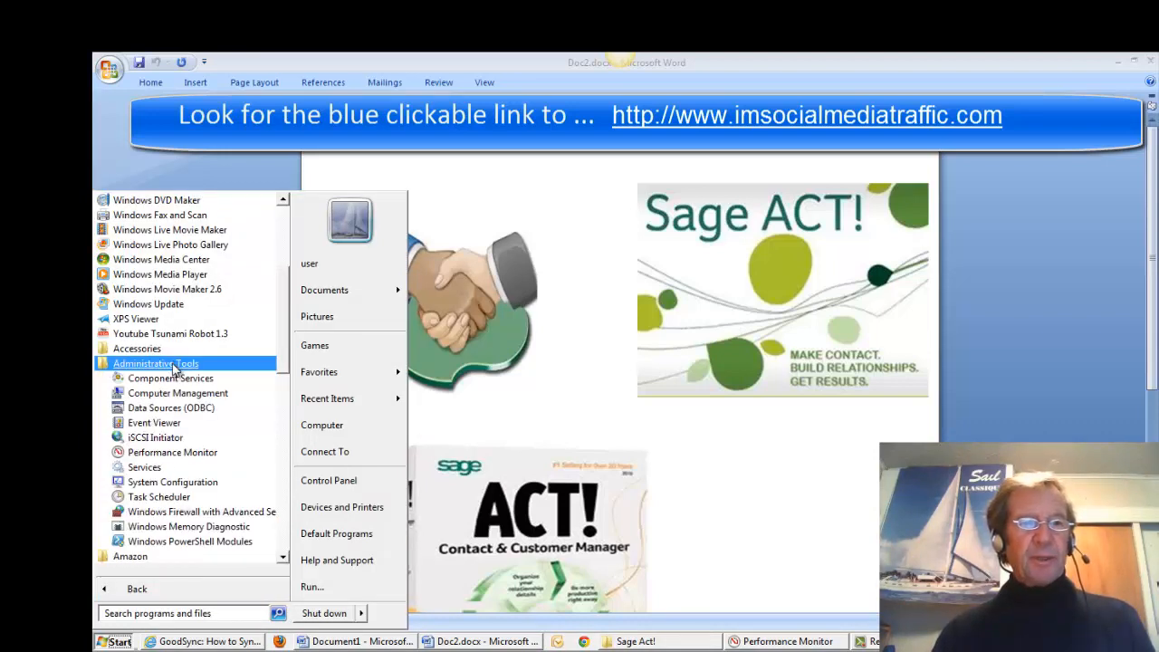
{"action": "mouse_move", "coordinate": [144, 466]}
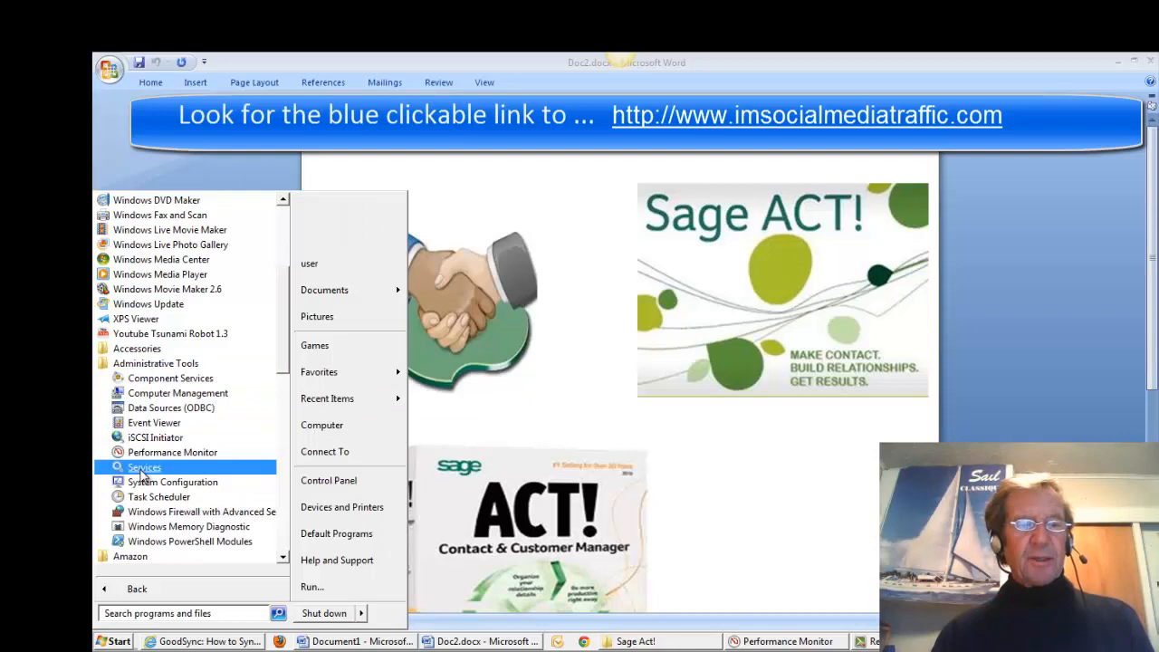
{"action": "left_click", "coordinate": [144, 467]}
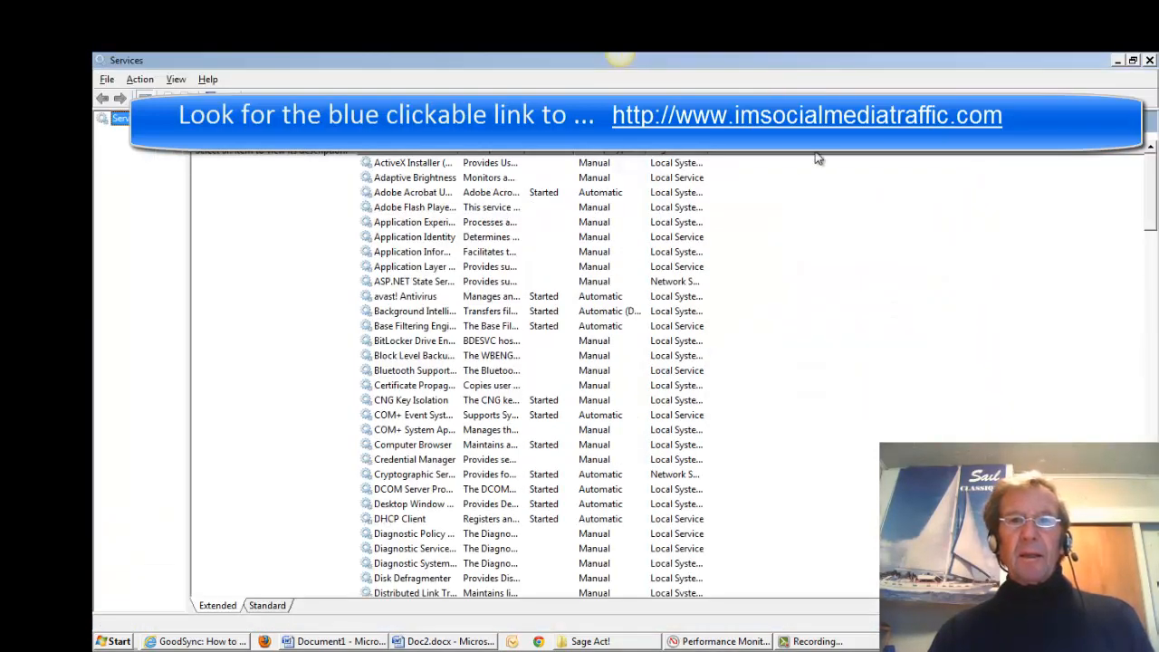
{"action": "scroll", "scroll_direction": "down", "scroll_amount": 3}
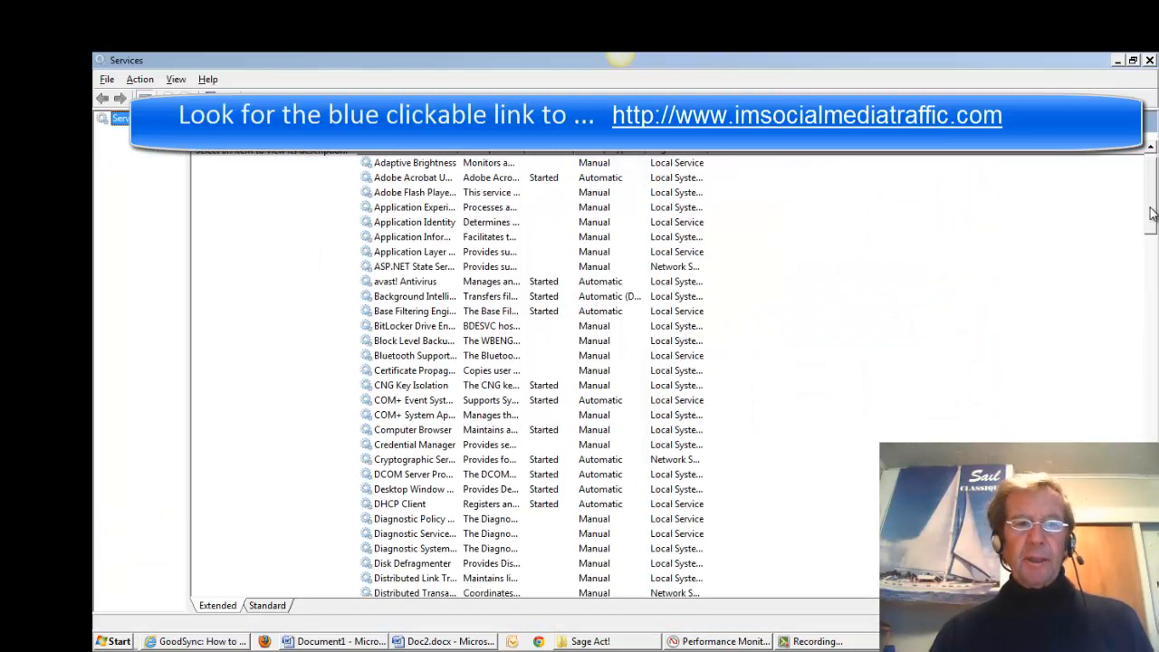
{"action": "scroll", "scroll_direction": "down", "scroll_amount": 3}
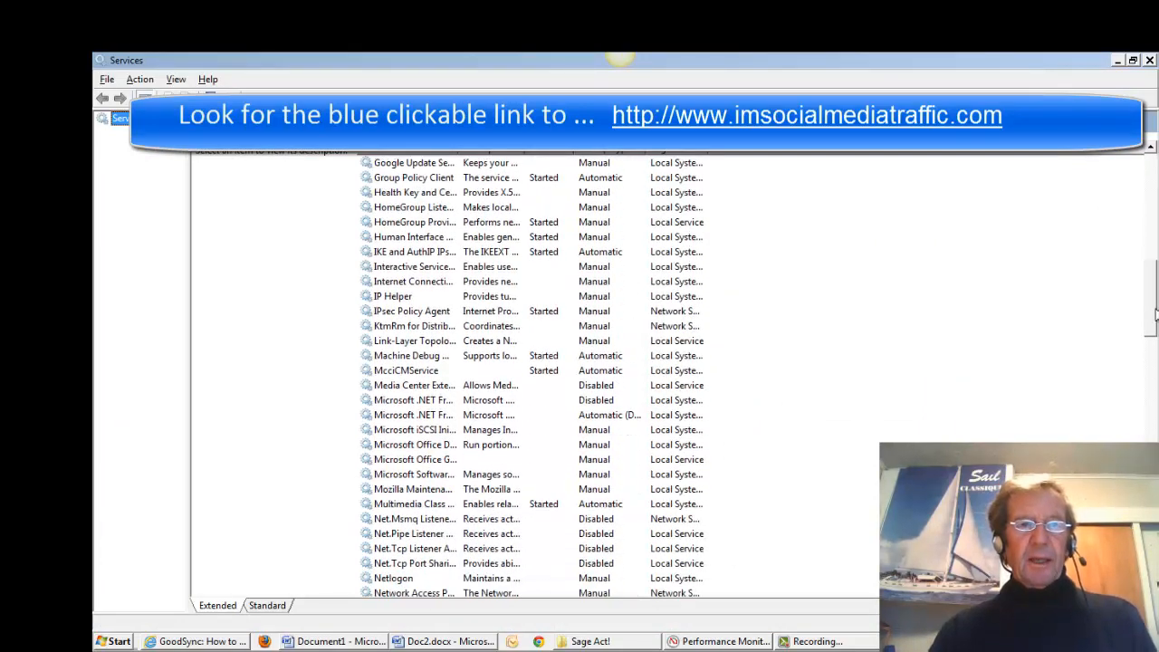
{"action": "scroll", "scroll_direction": "down", "scroll_amount": 3}
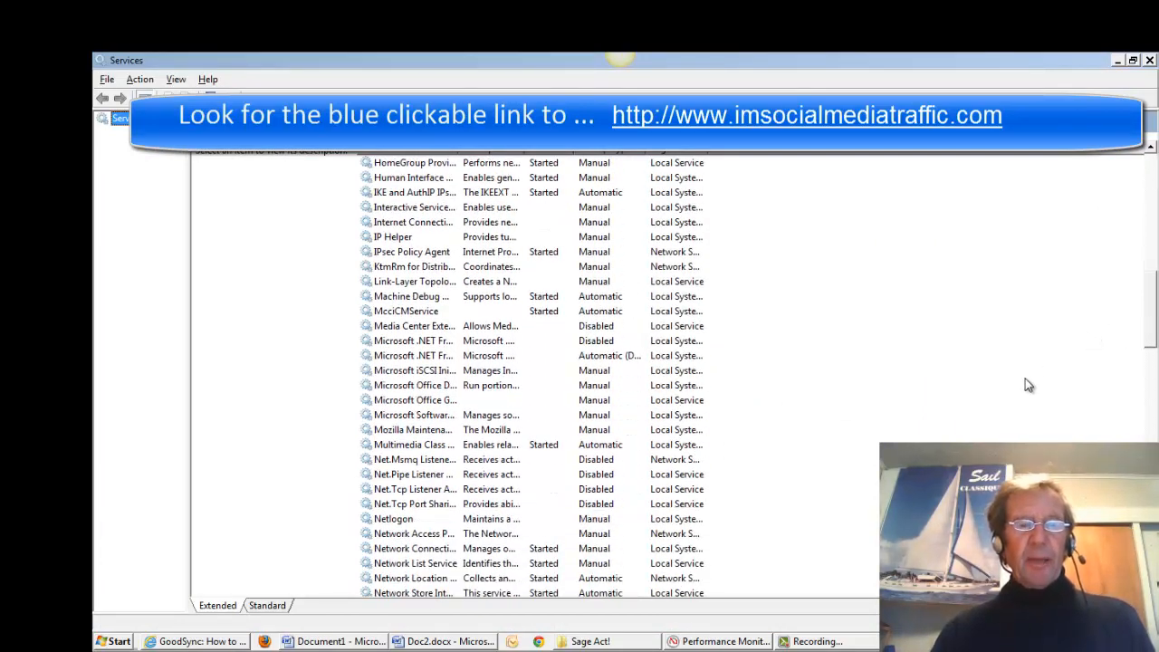
{"action": "mouse_move", "coordinate": [1017, 394]}
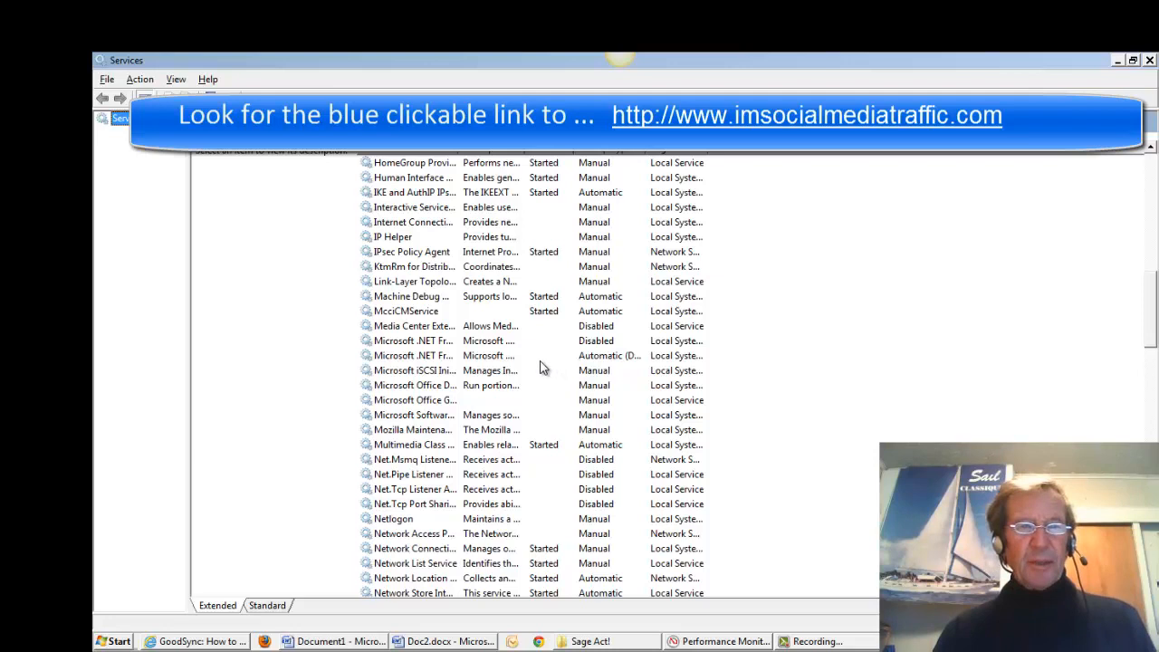
{"action": "right_click", "coordinate": [406, 310]}
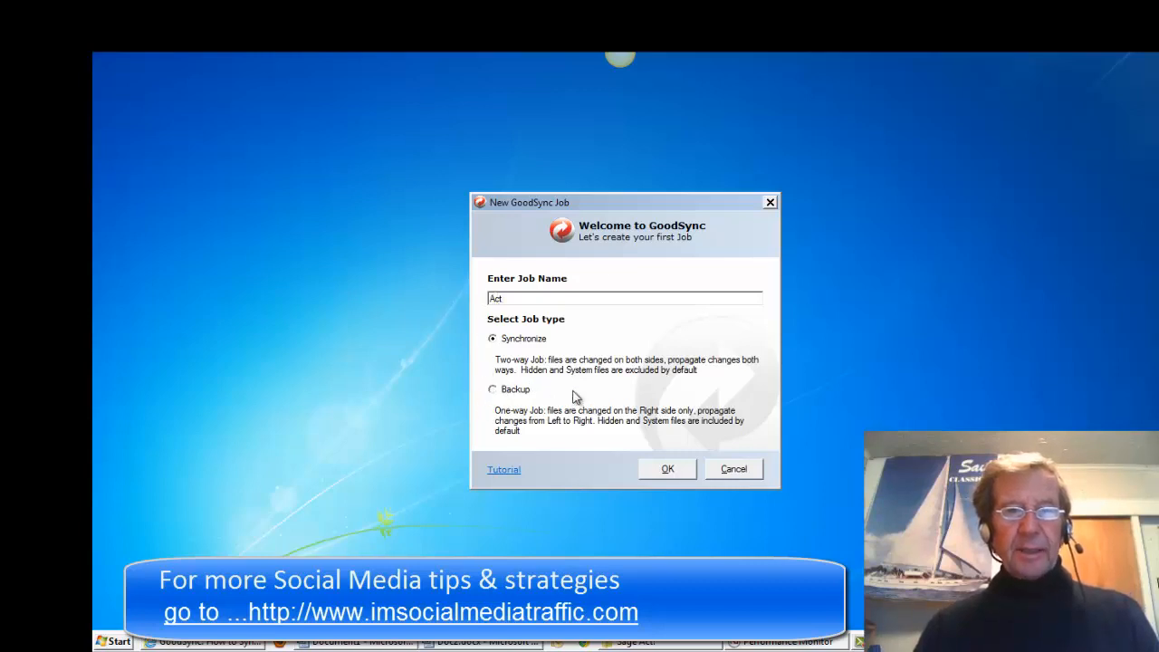
Make the new Act job a one-way Backup and confirm its creation.
{"action": "left_click", "coordinate": [492, 389]}
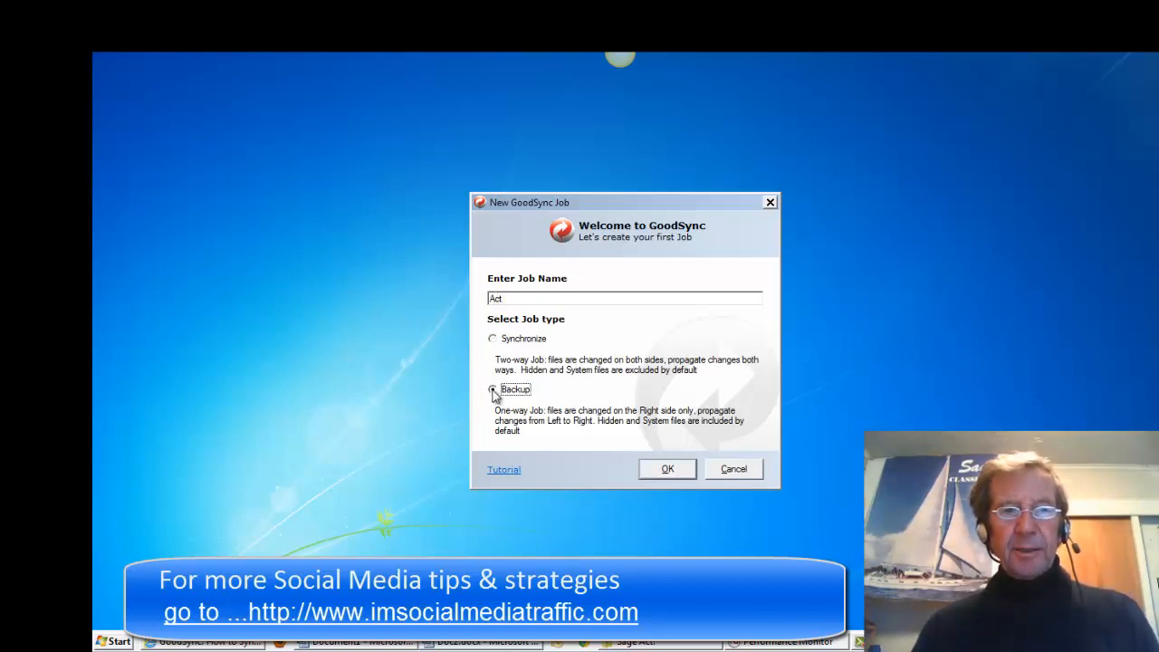
{"action": "left_click", "coordinate": [492, 389]}
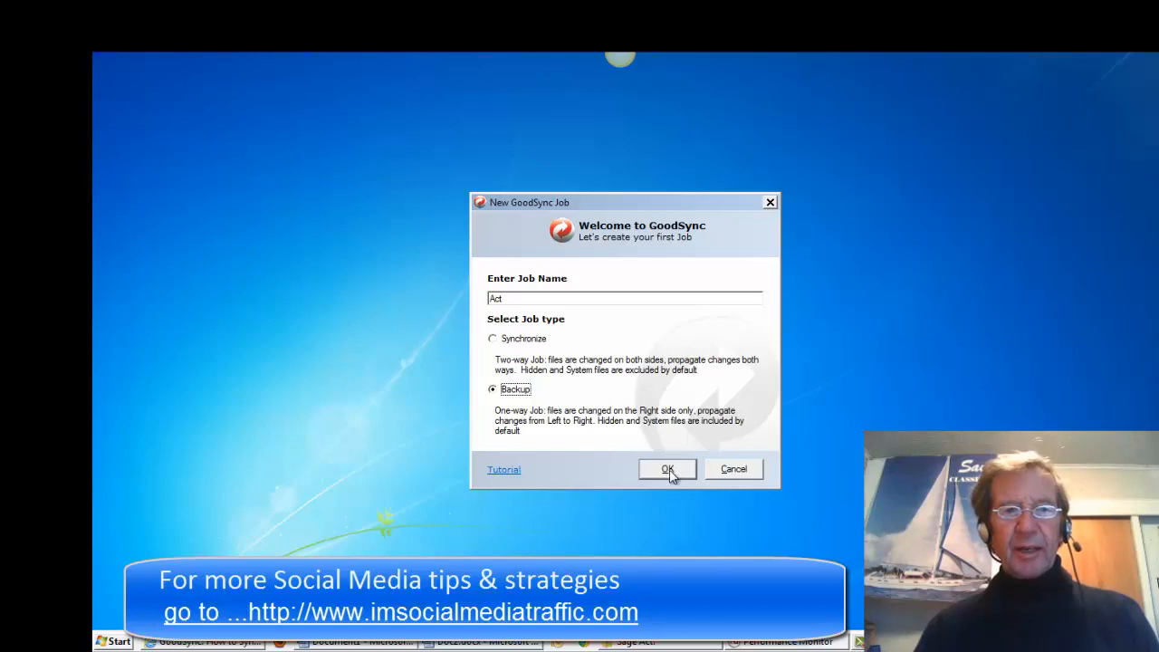
{"action": "left_click", "coordinate": [667, 469]}
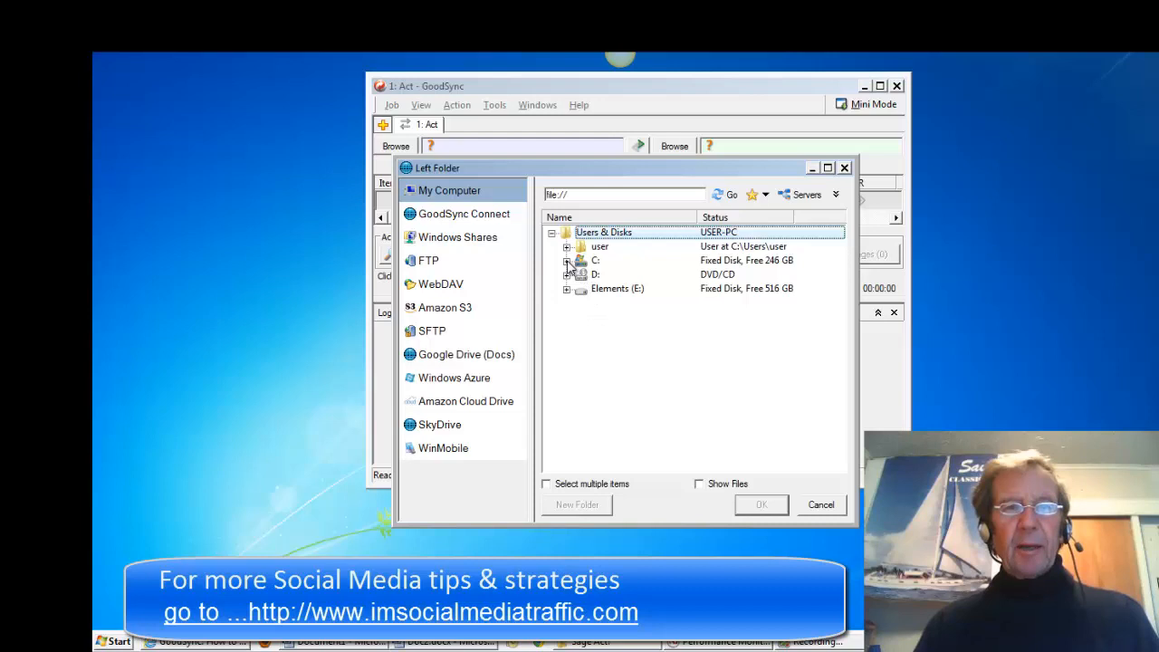
{"action": "left_click", "coordinate": [567, 259]}
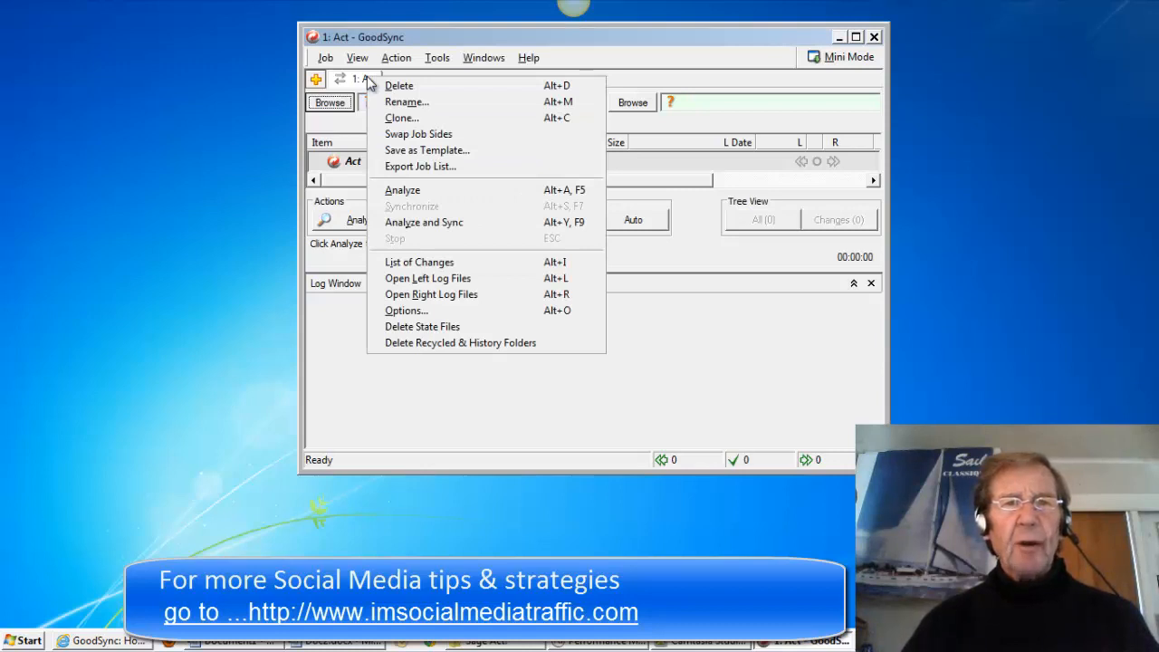
{"action": "mouse_move", "coordinate": [369, 134]}
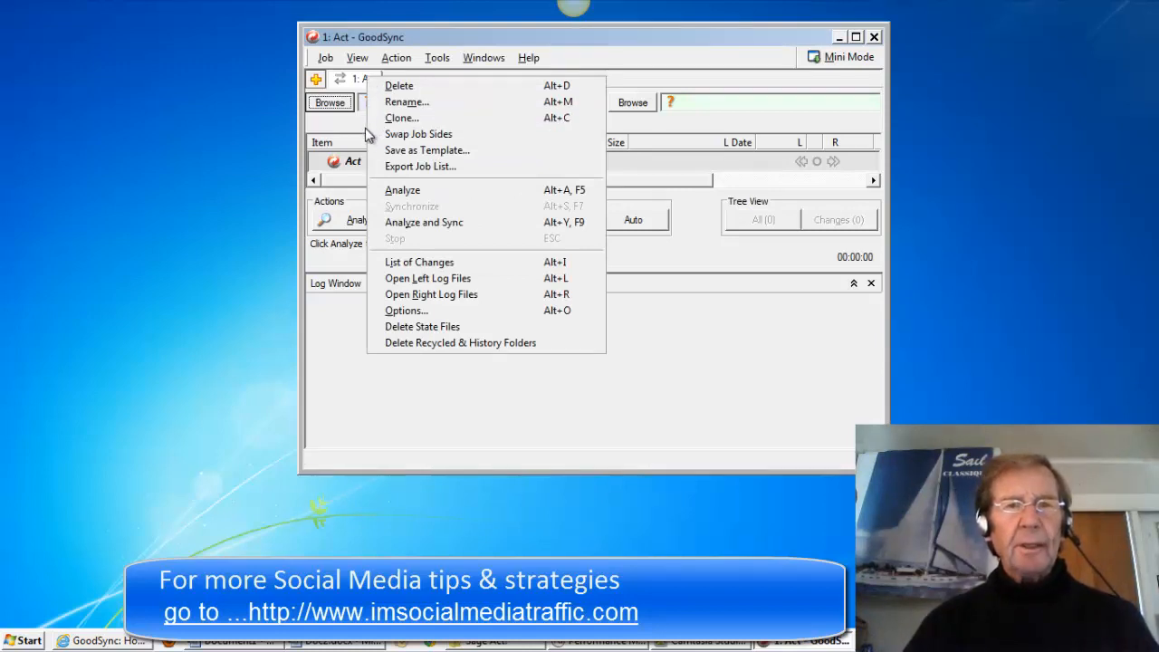
{"action": "mouse_move", "coordinate": [406, 311]}
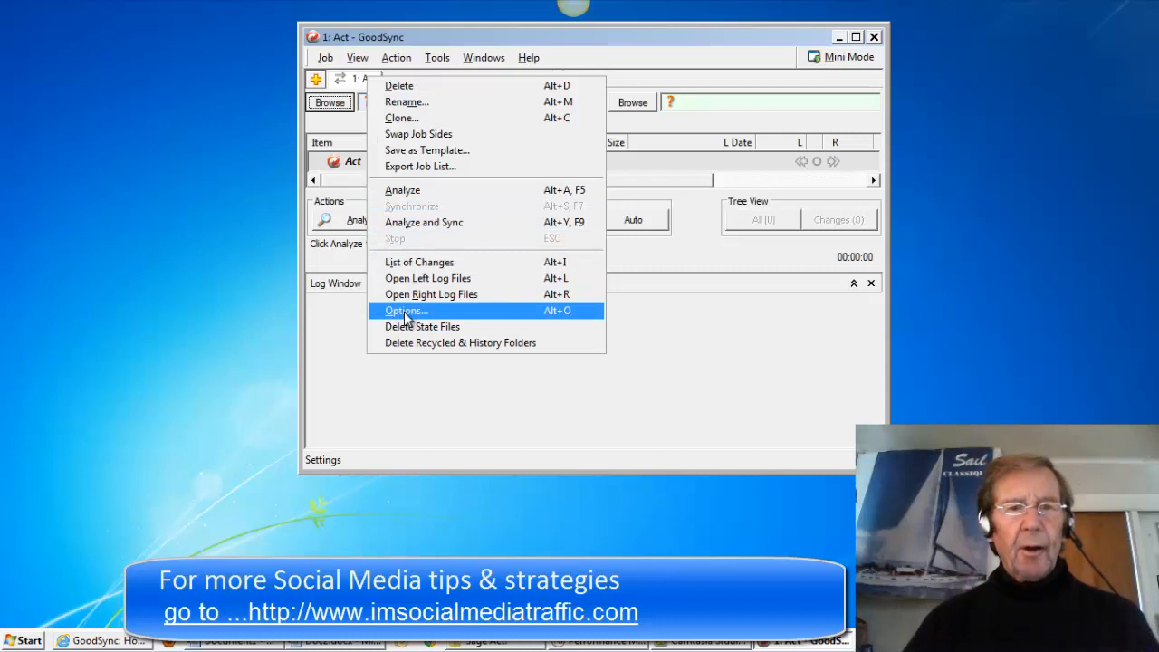
Choose Options from the Job menu for the Act job.
{"action": "left_click", "coordinate": [405, 310]}
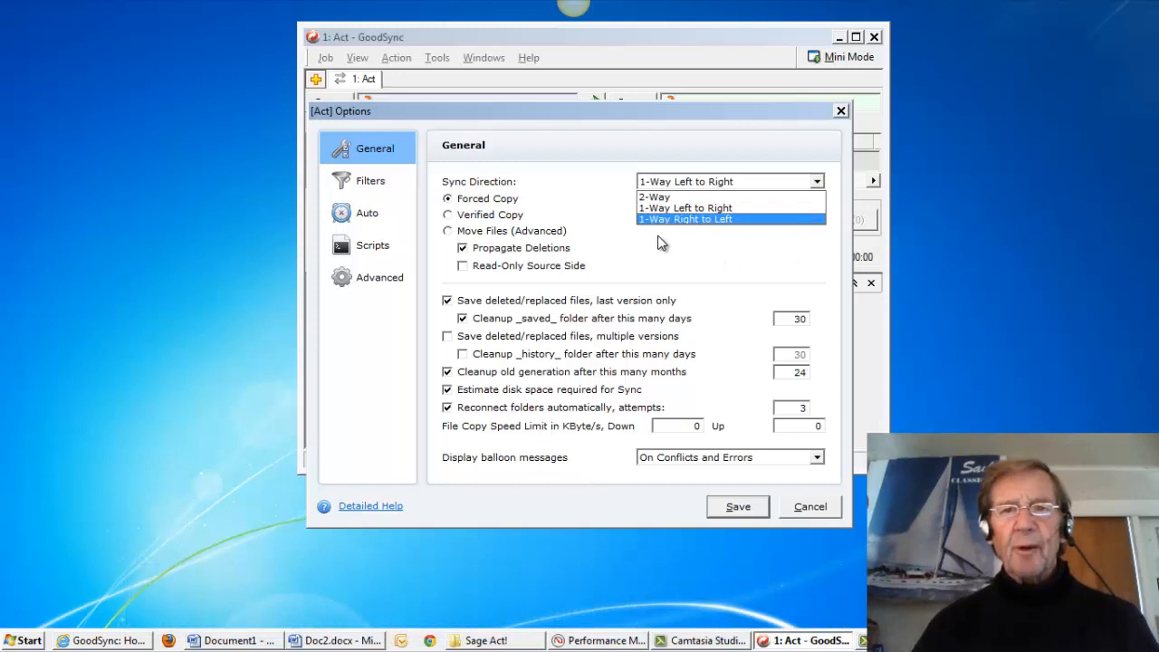
{"action": "mouse_move", "coordinate": [763, 236]}
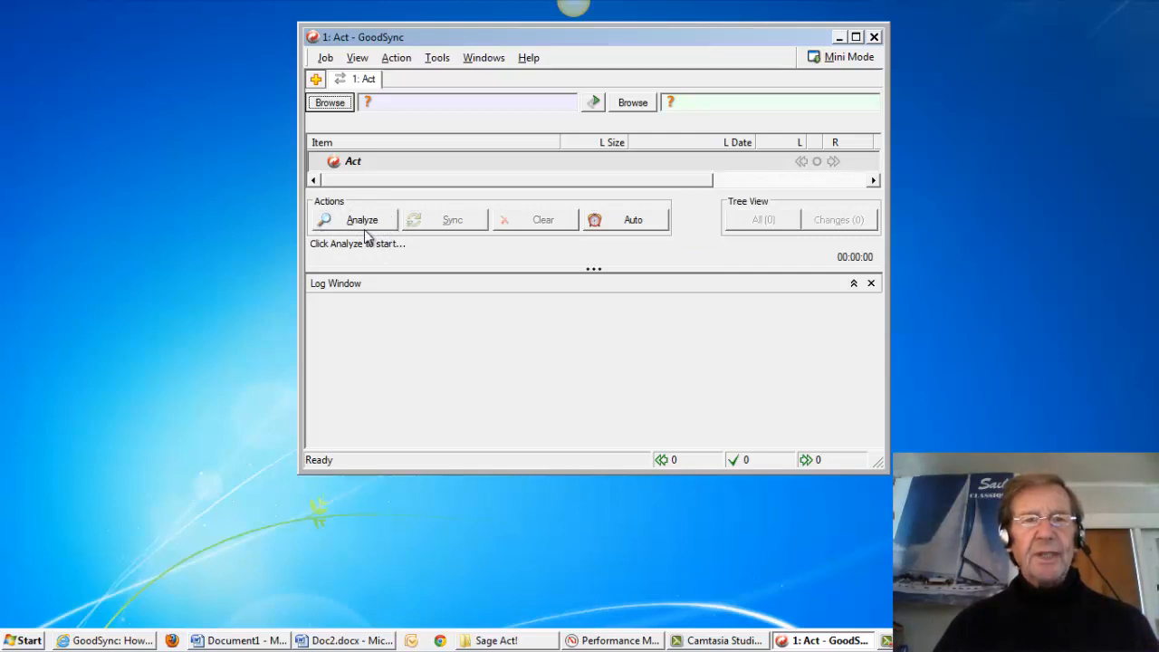
Run Analyze on the Act job, which fails with 'left folder not specified'.
{"action": "left_click", "coordinate": [361, 219]}
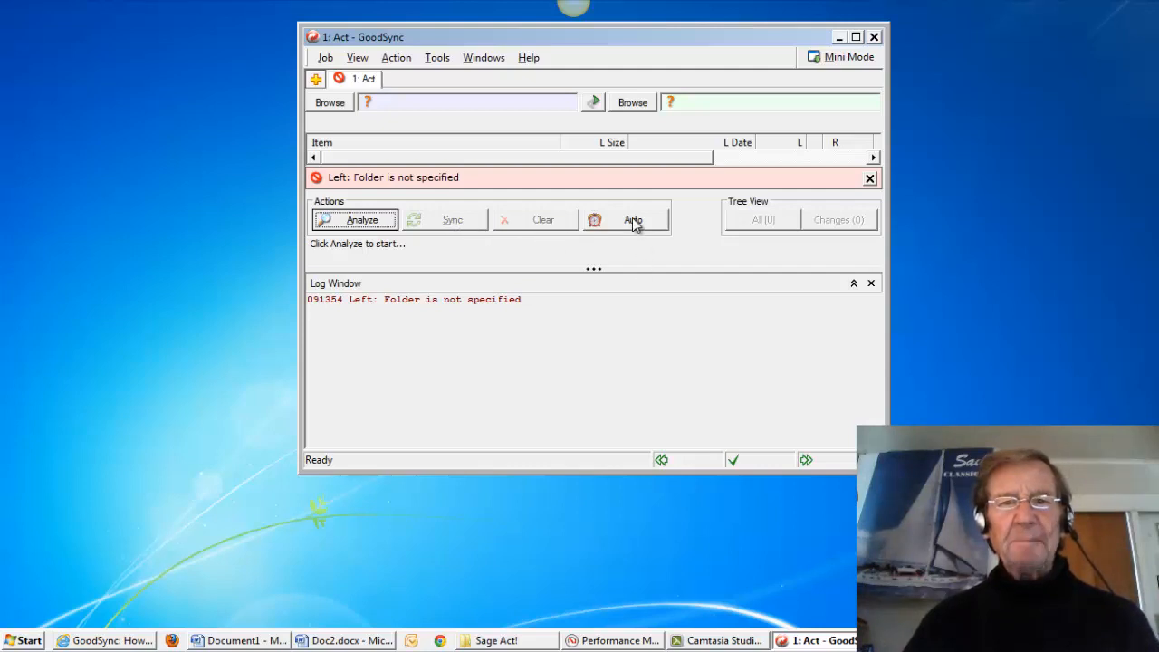
In Auto settings, enable Sync On File Change and save.
{"action": "left_click", "coordinate": [633, 219]}
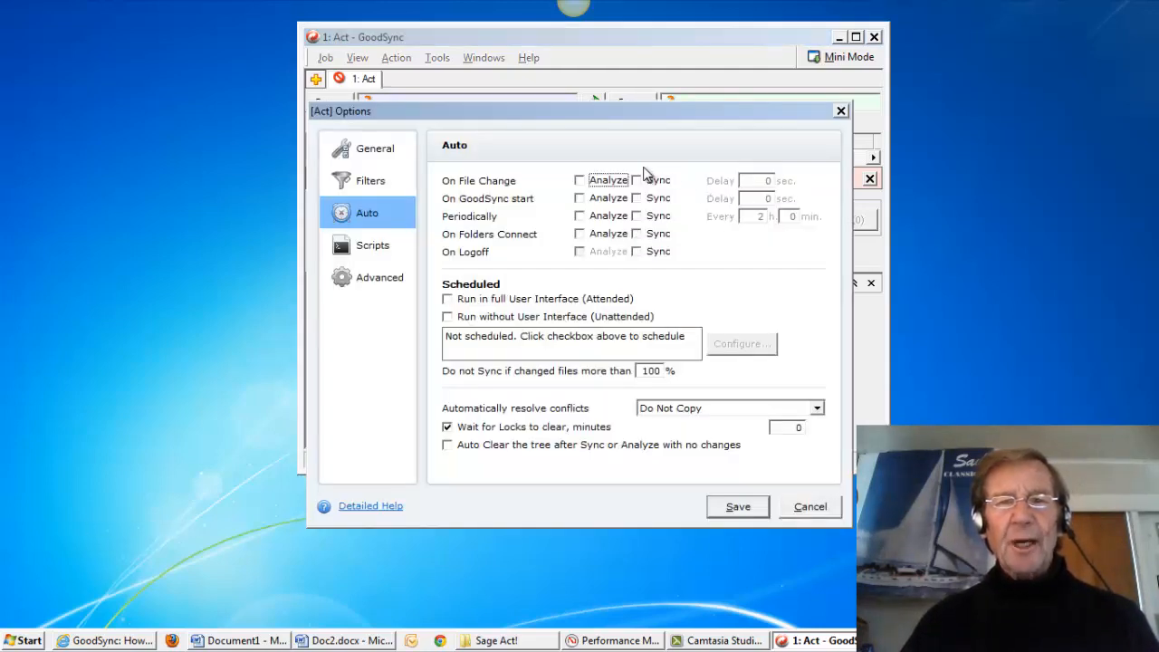
{"action": "left_click", "coordinate": [635, 180]}
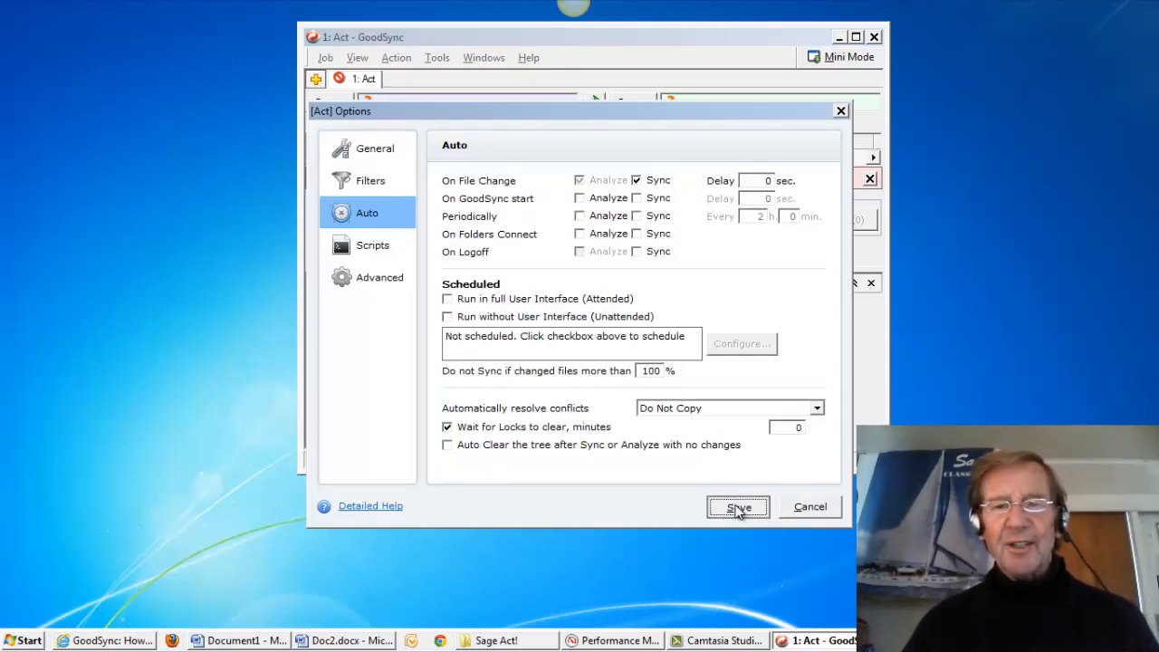
{"action": "left_click", "coordinate": [737, 505]}
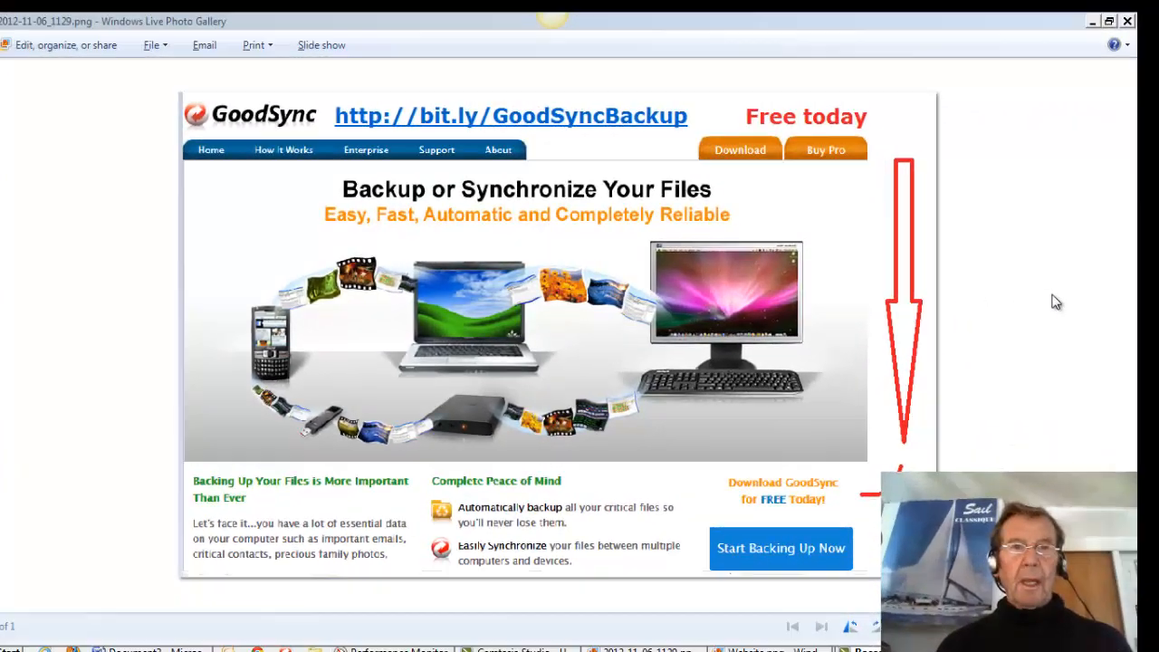
{"action": "mouse_move", "coordinate": [199, 134]}
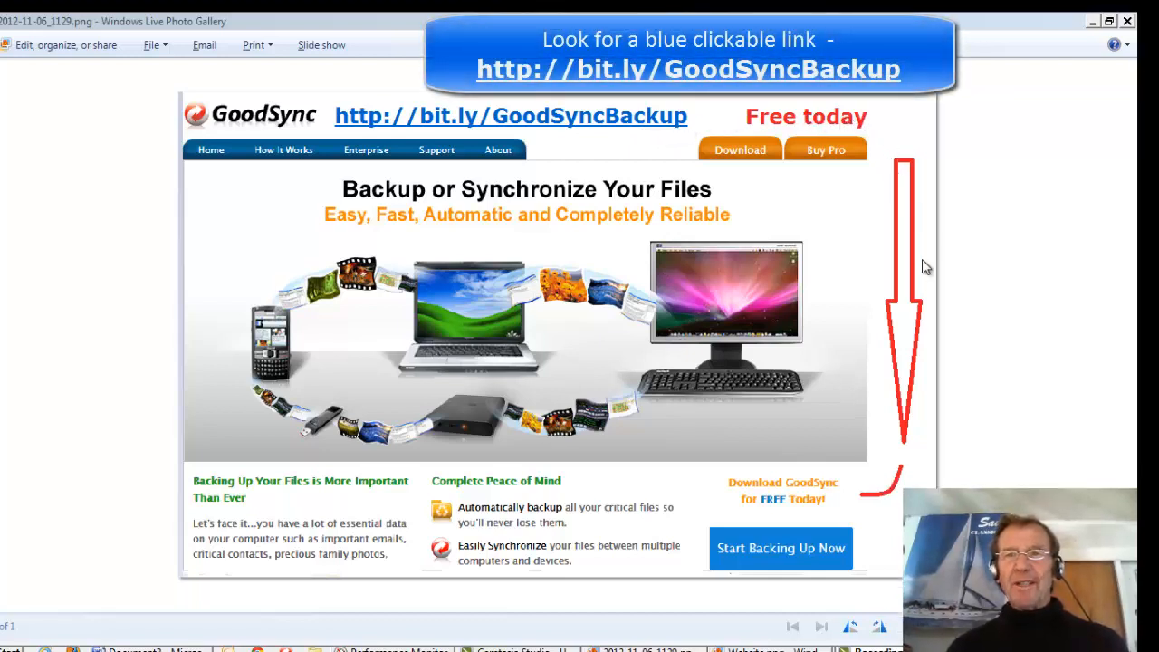
{"action": "mouse_move", "coordinate": [760, 507]}
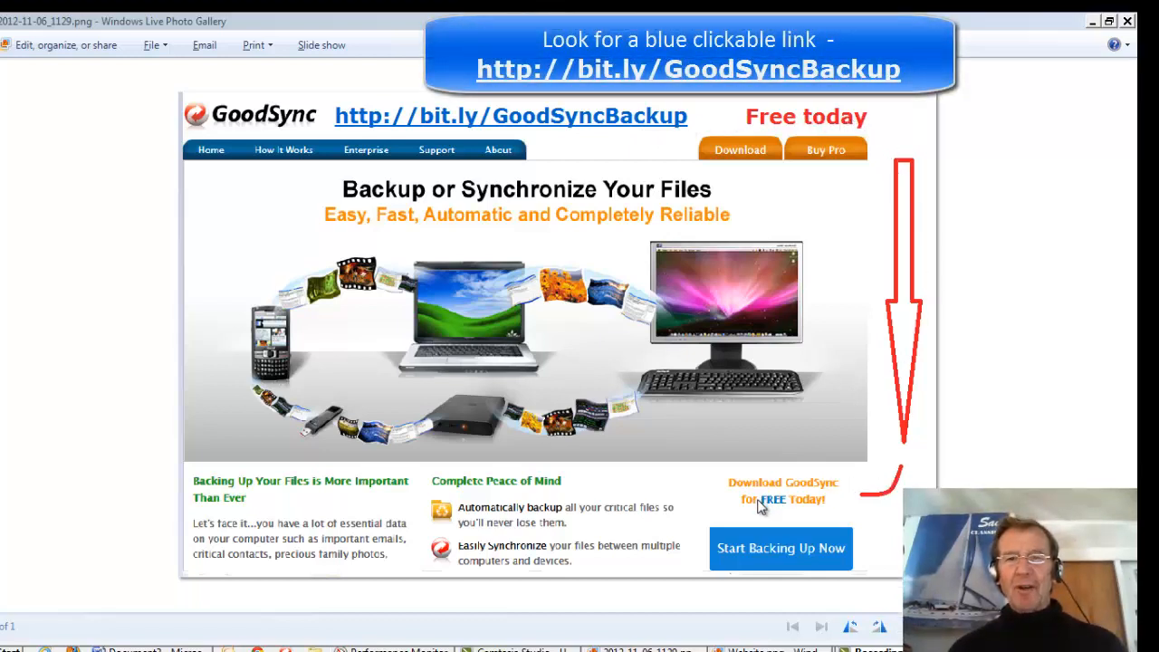